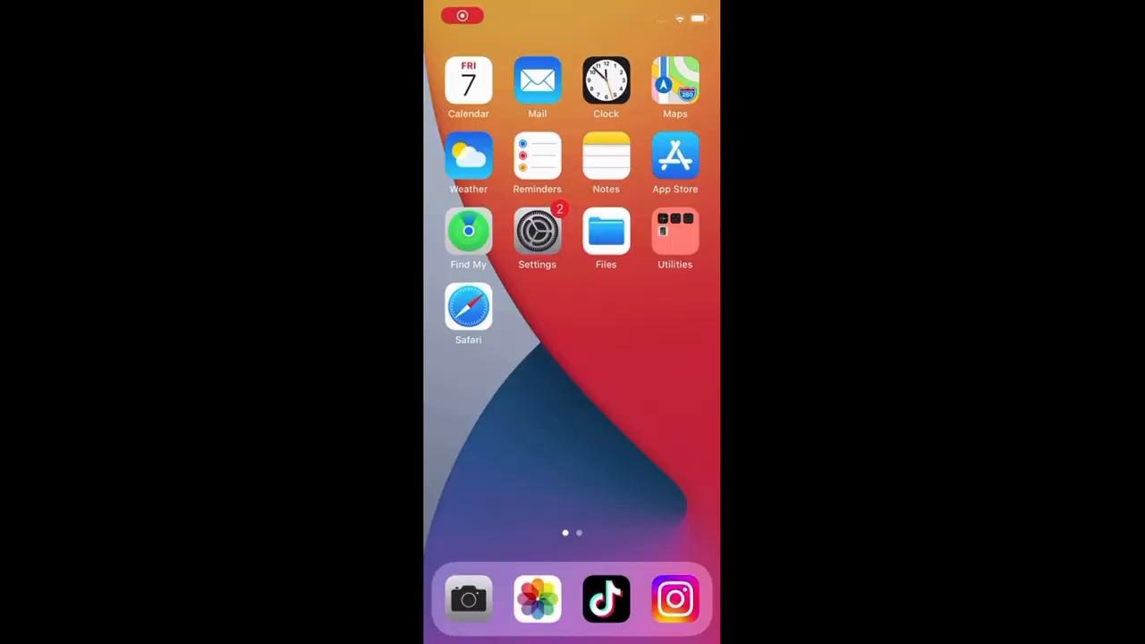
Step: Reach the Wi-Fi settings page listing nearby networks including Z-Flash
left_click(537, 231)
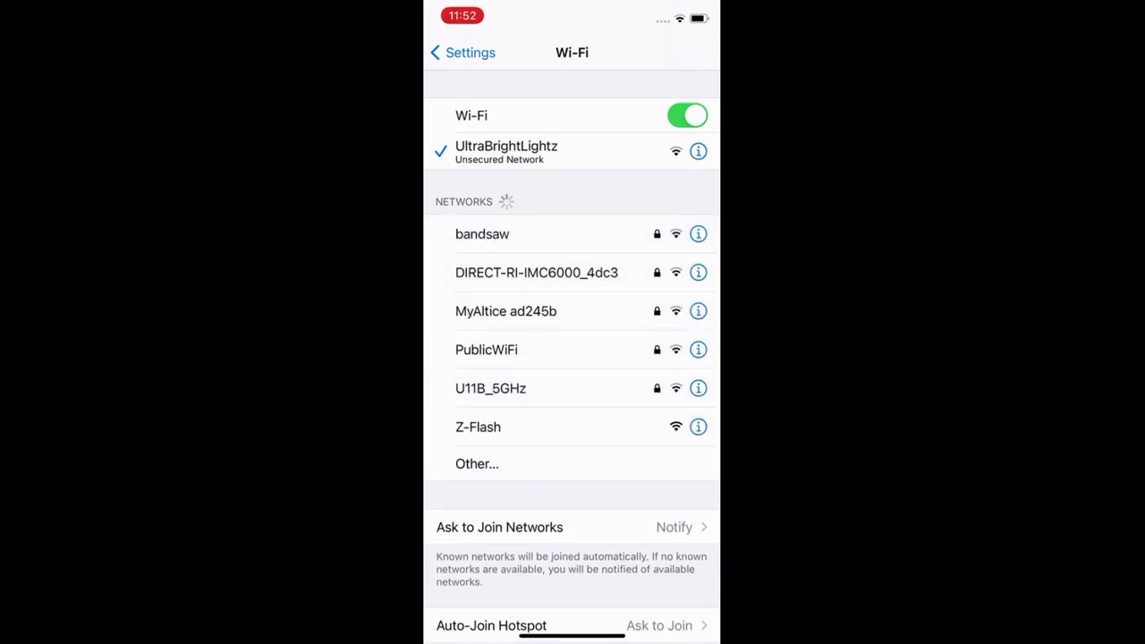
Step: Join Z-Flash, dismiss the U11B_5GHz prompt, and pick UltraBrightLightz in the setup portal
left_click(478, 426)
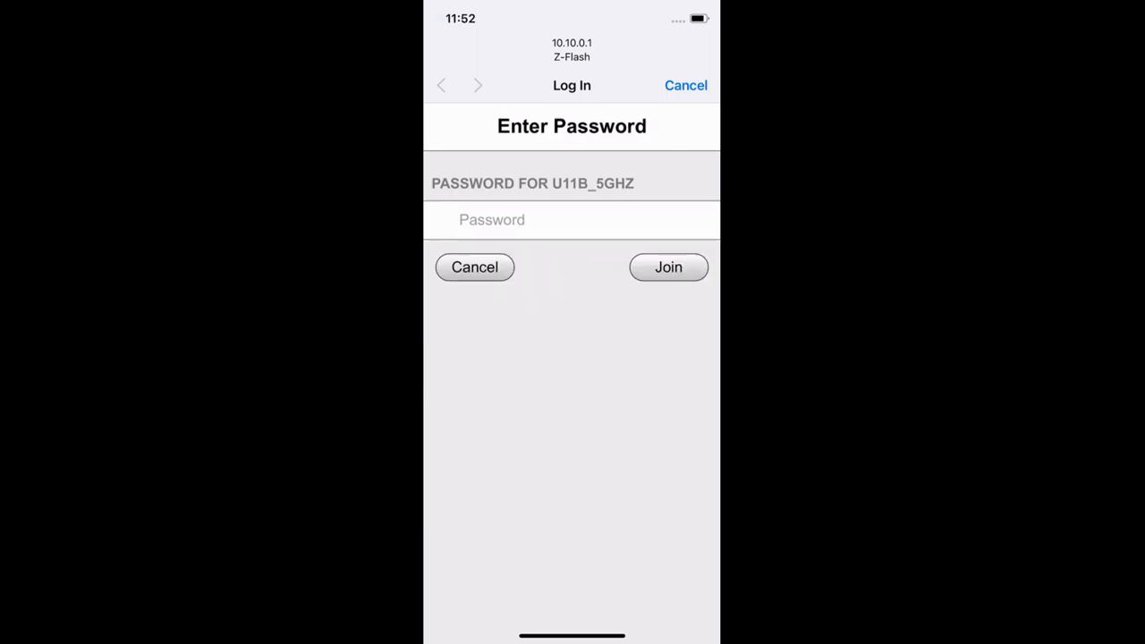
left_click(474, 267)
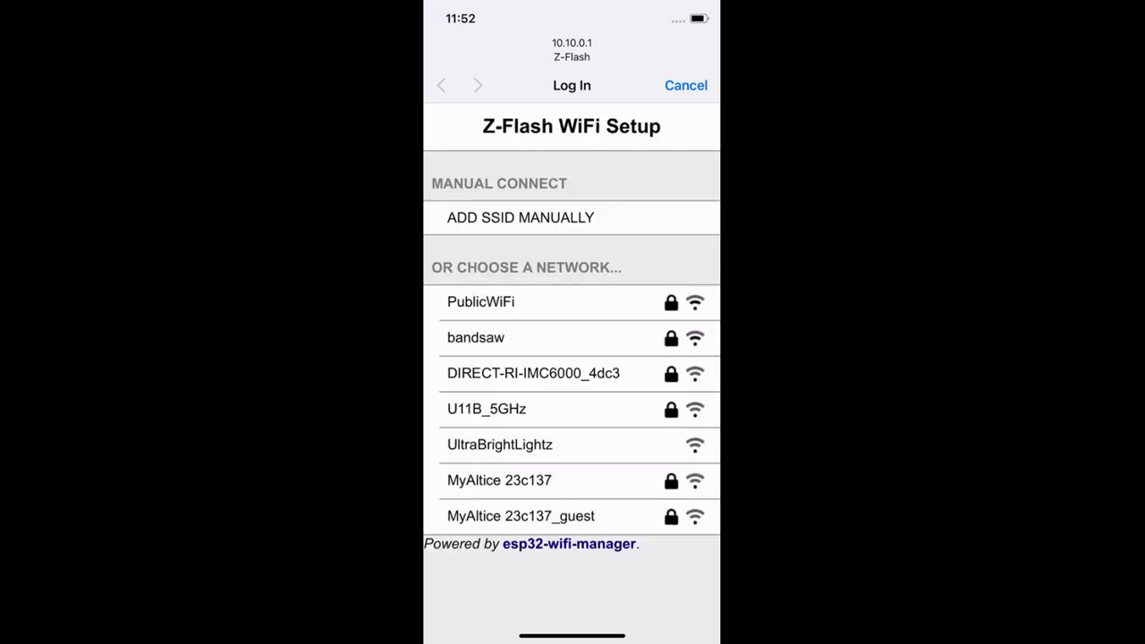
left_click(499, 444)
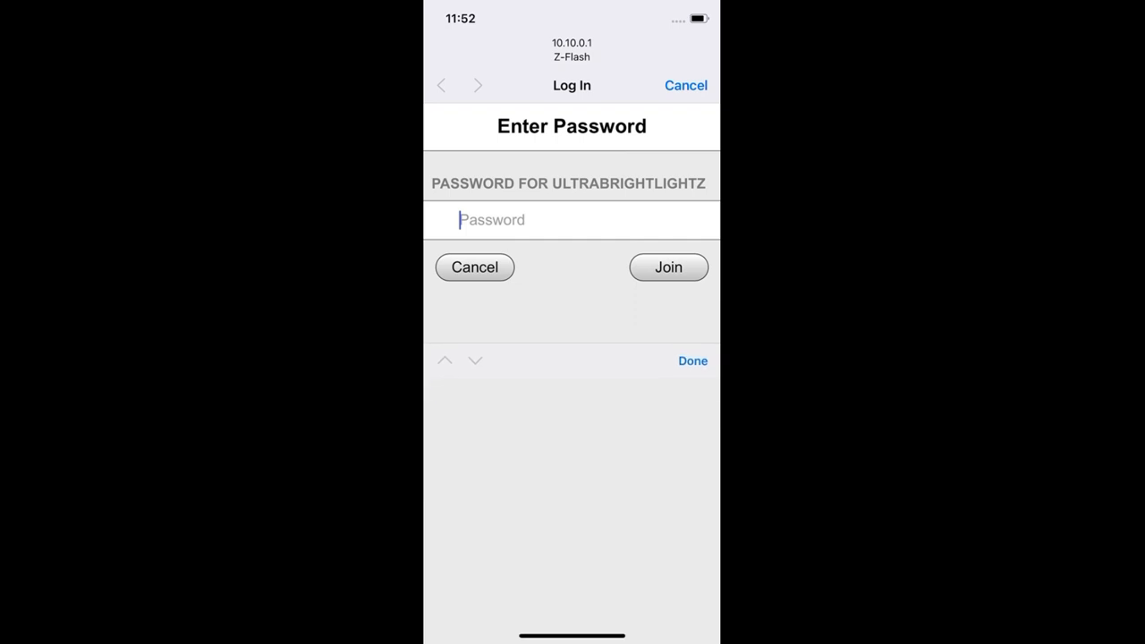